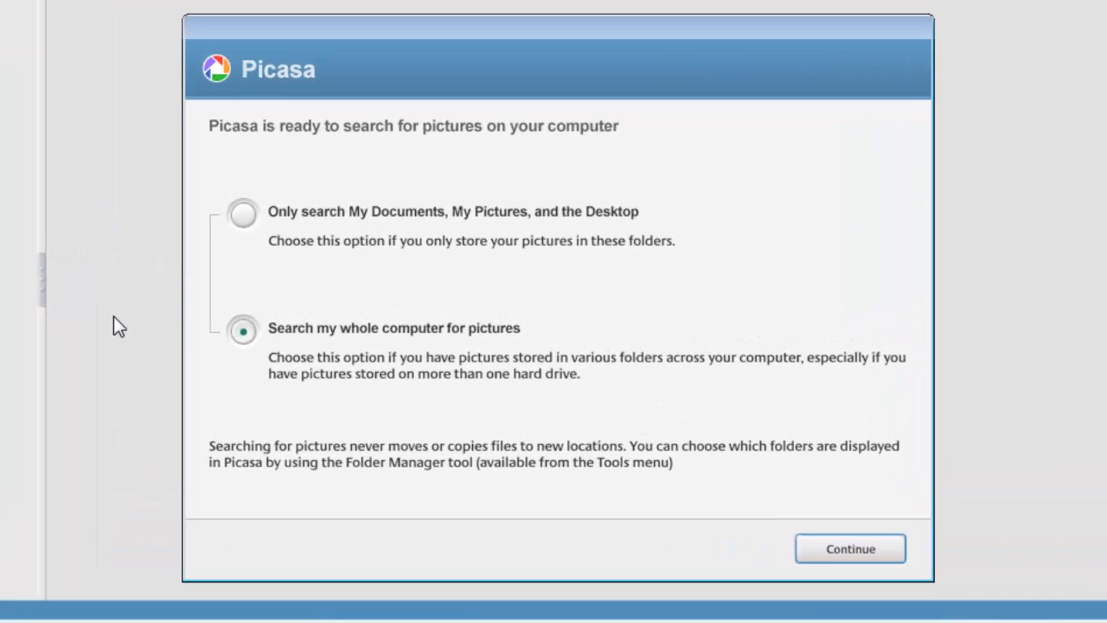
mouse_move(231, 294)
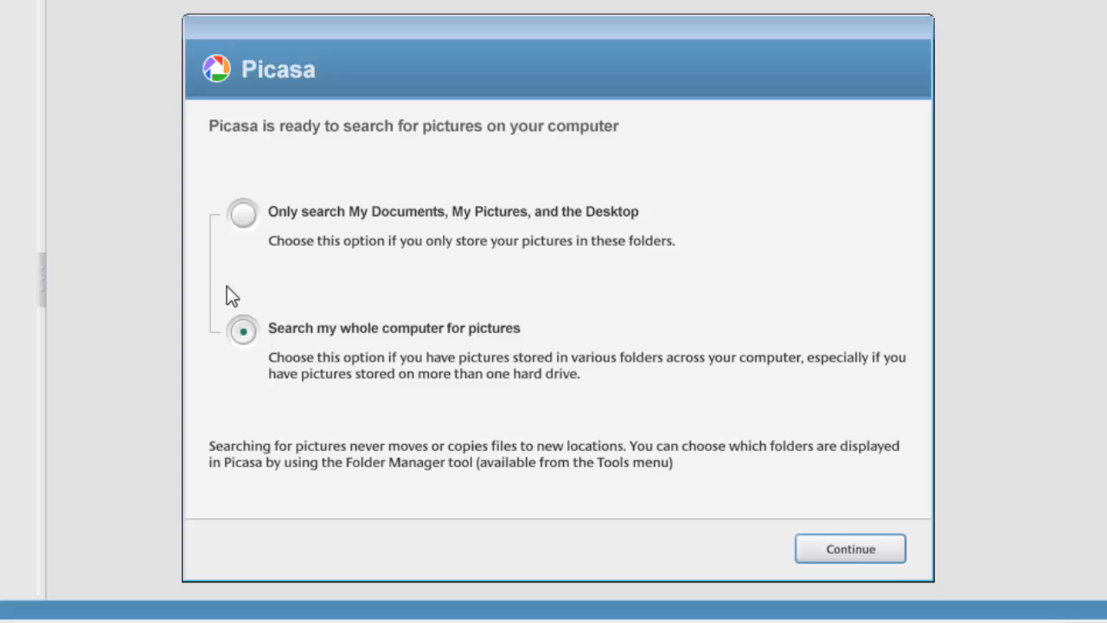
Choose 'Only search My Documents, My Pictures, and the Desktop' in Picasa setup
left_click(243, 213)
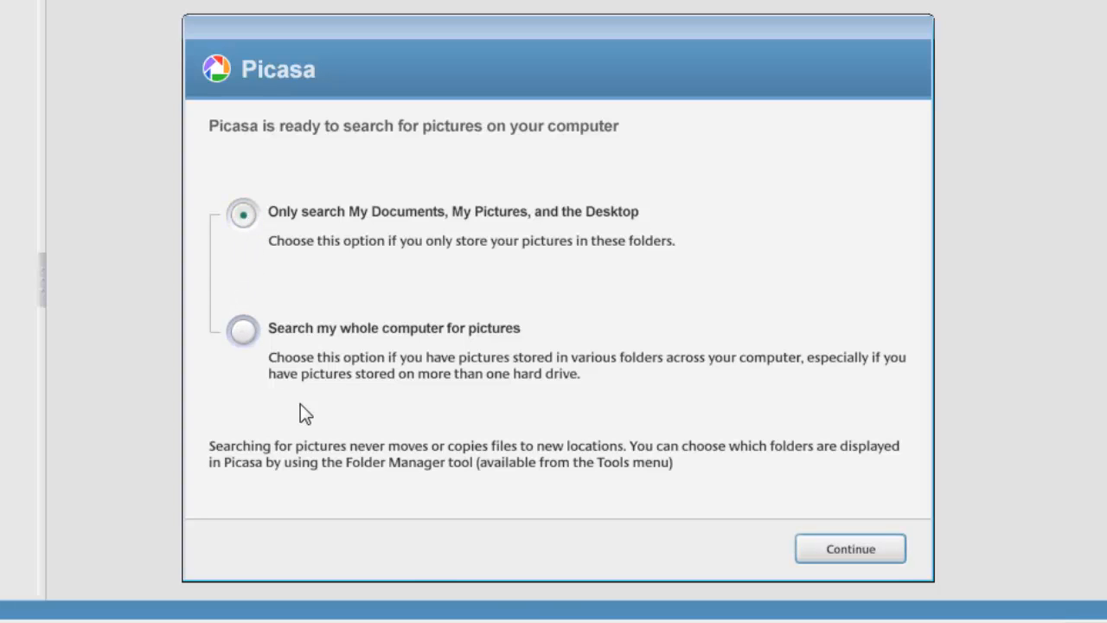
mouse_move(851, 548)
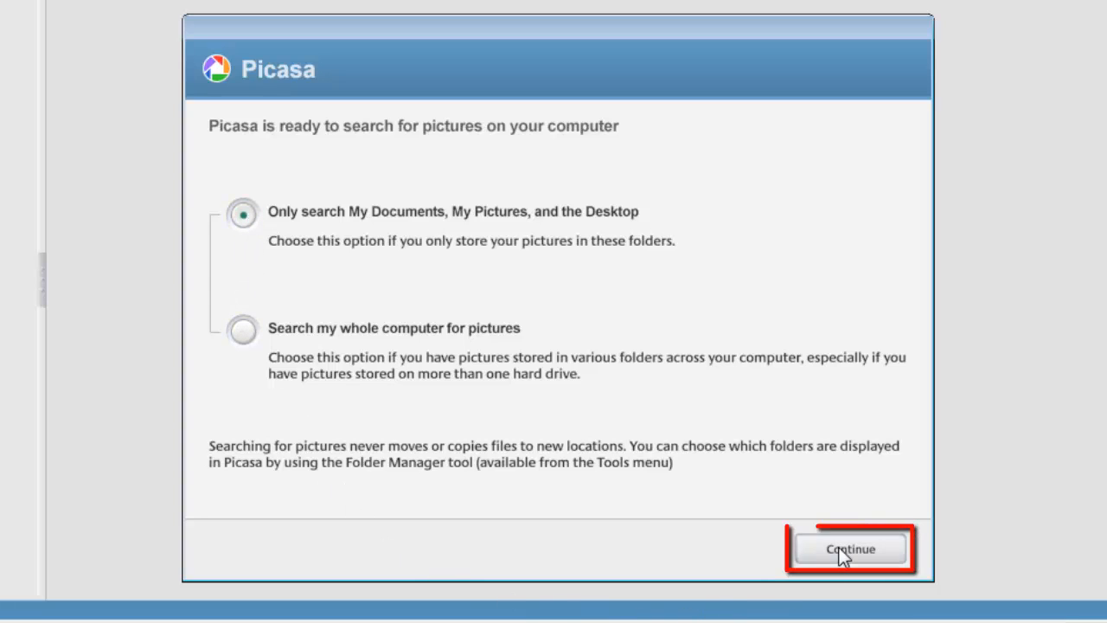
Continue setup and finish with Picasa Photo Viewer kept as default viewer for all types
left_click(850, 548)
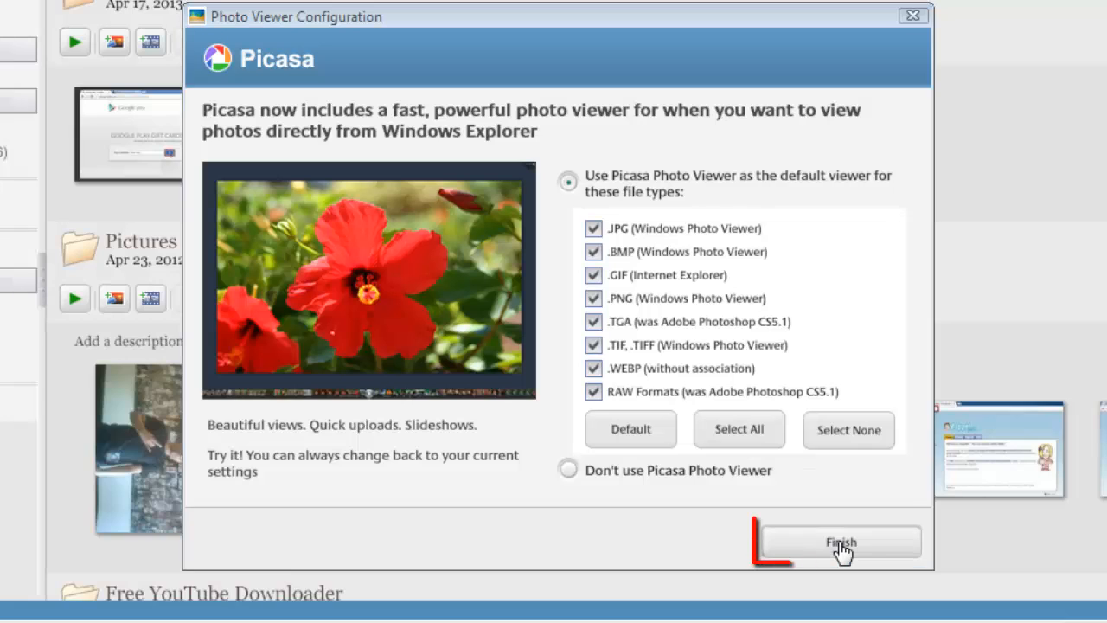
left_click(839, 542)
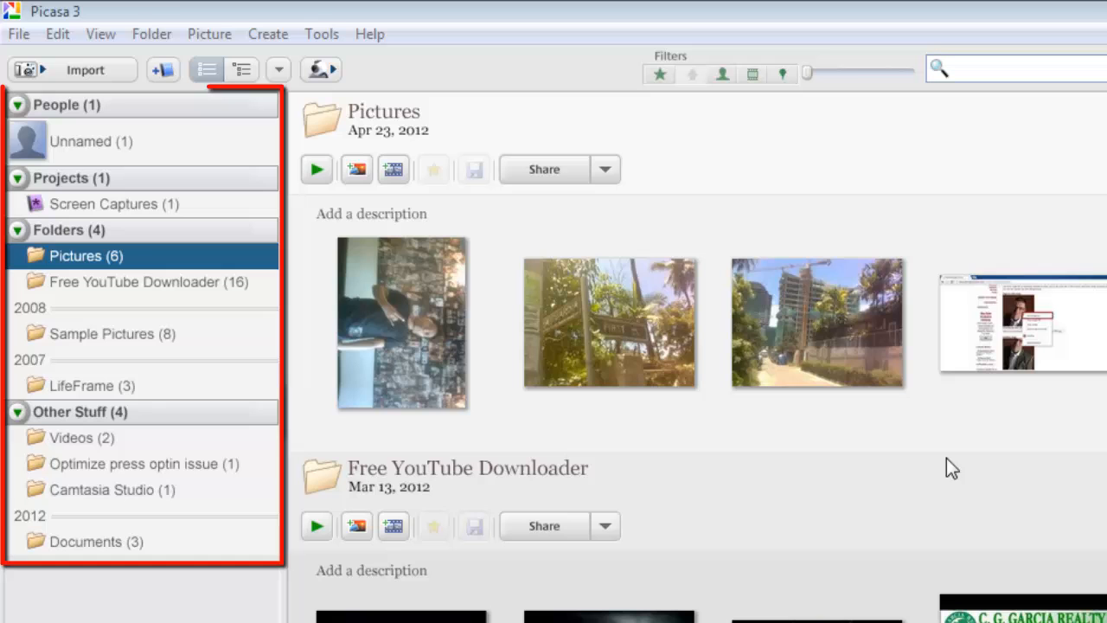
Select the Sample Pictures folder in the left Folders list to view its eight photos
left_click(113, 334)
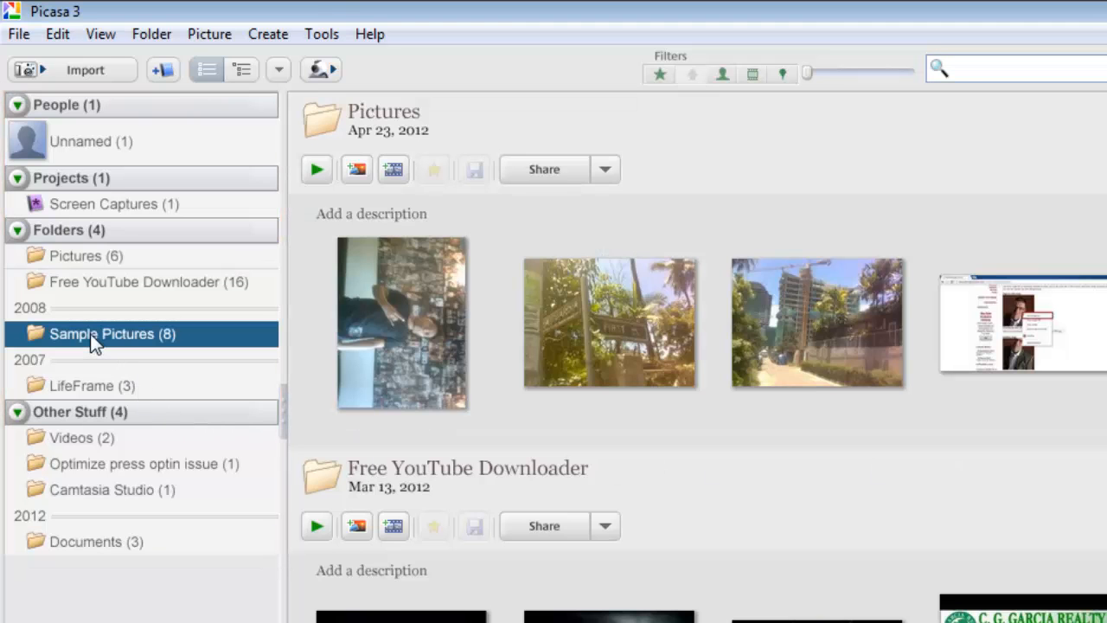
left_click(103, 333)
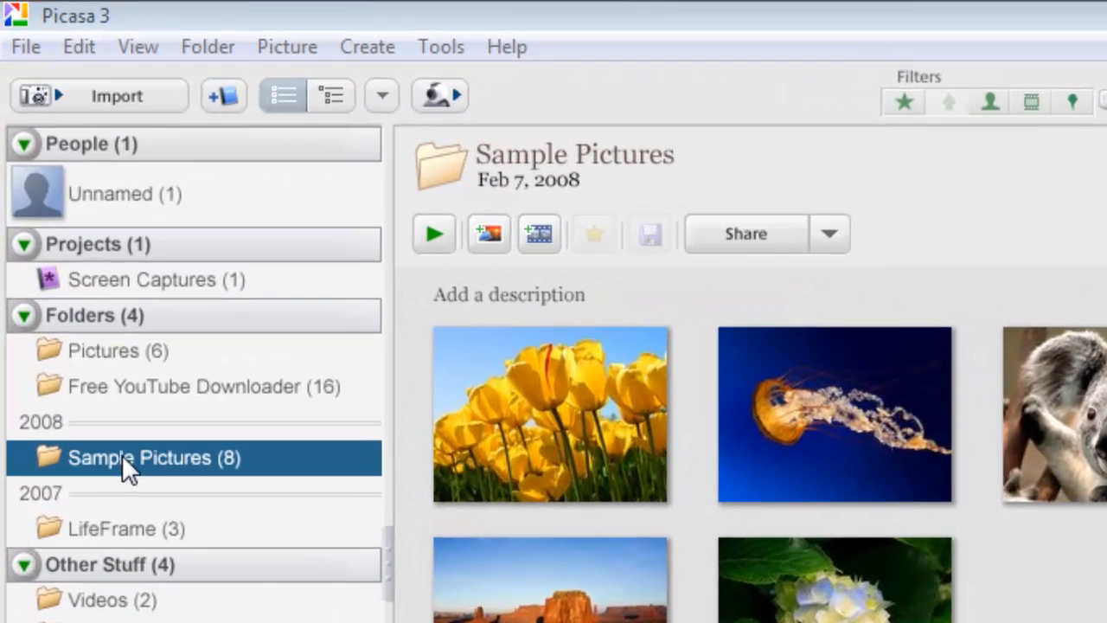
mouse_move(433, 234)
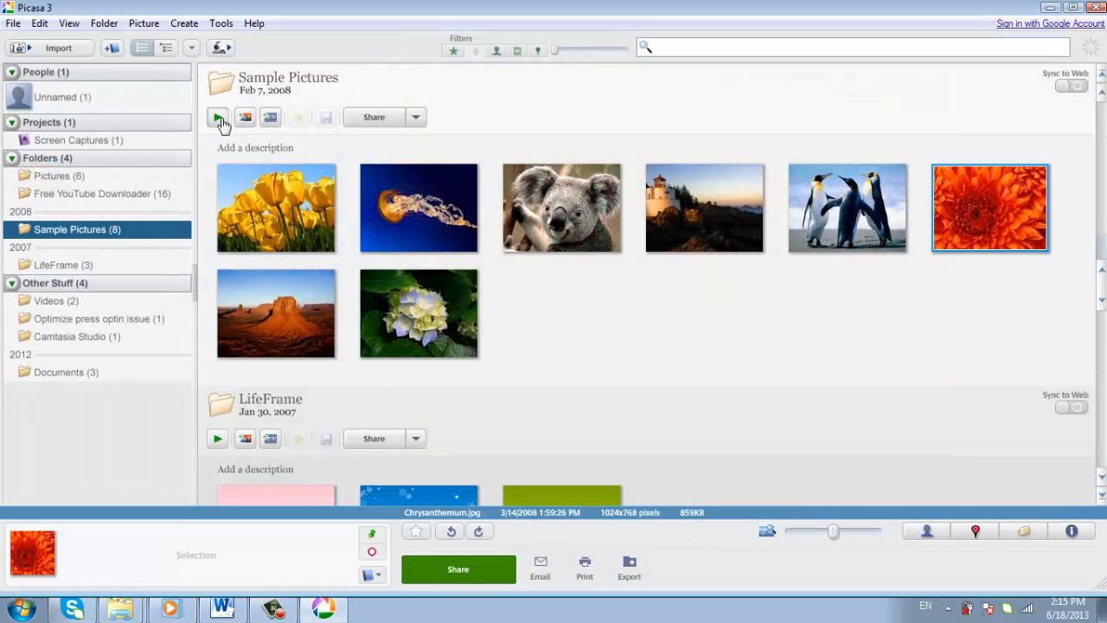
mouse_move(553, 251)
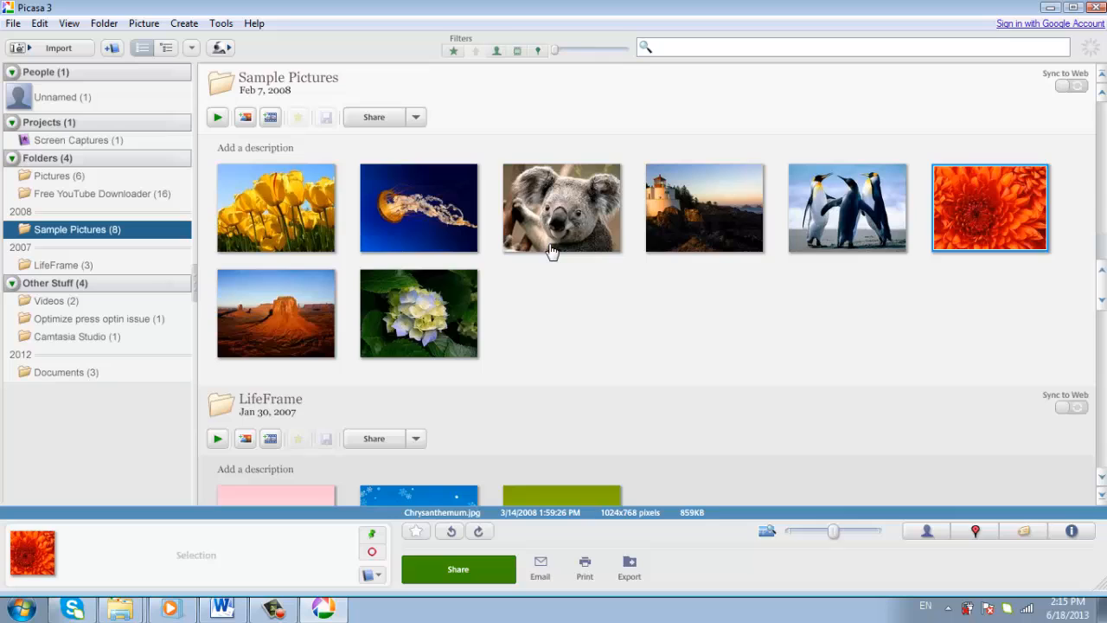
Double-click the Koala thumbnail to open it in the editing view
double_click(561, 208)
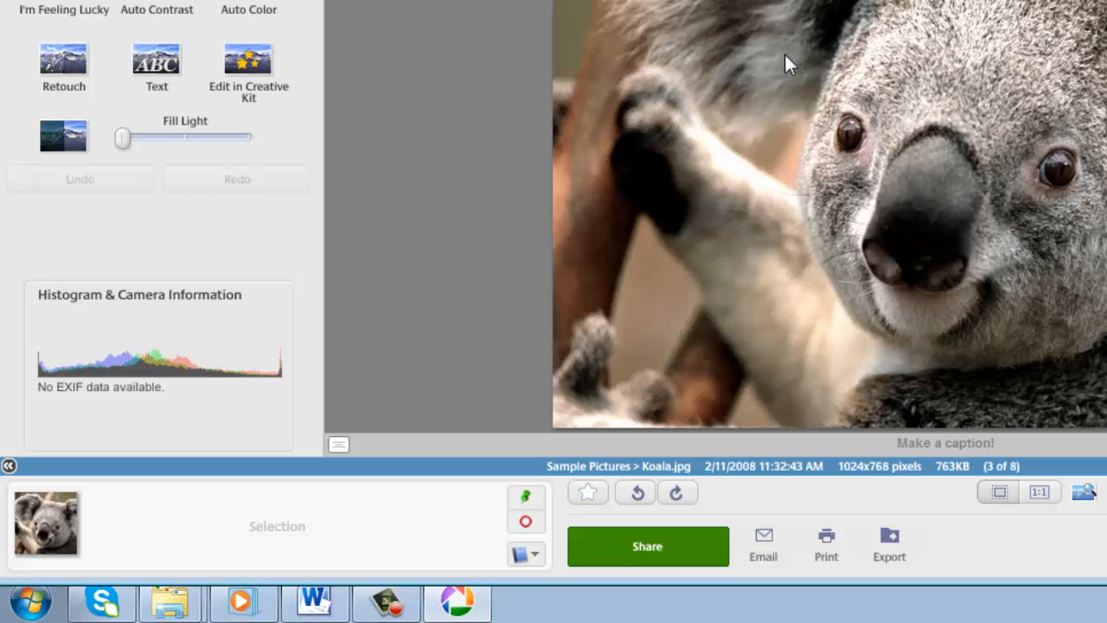
Share the Koala photo, sign in to Google as doe475, and upload it to Google+
left_click(647, 546)
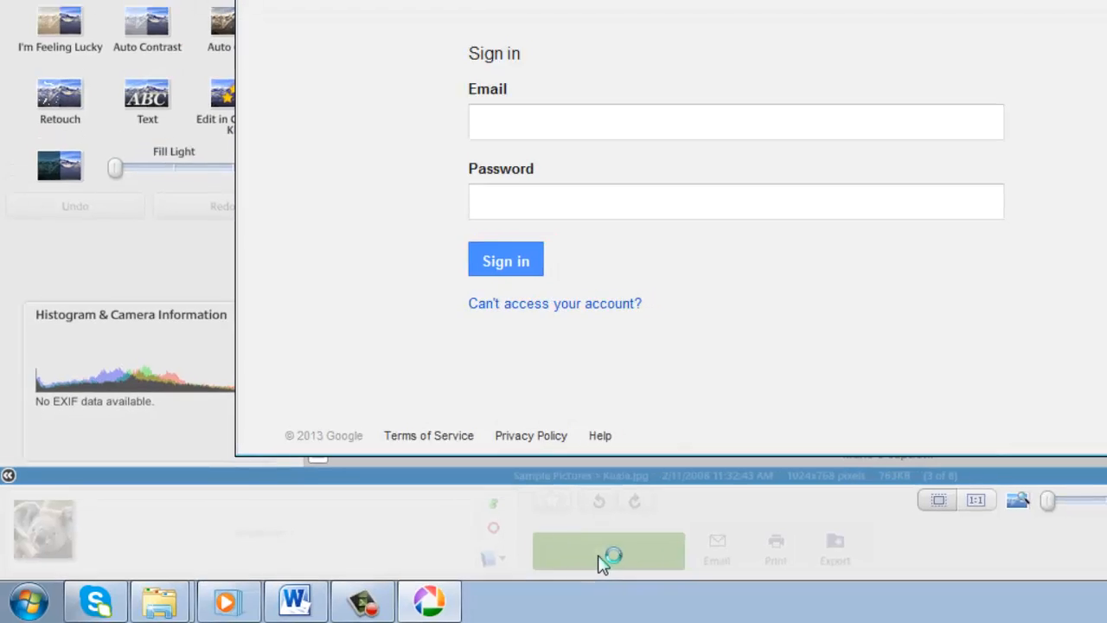
type("doe475")
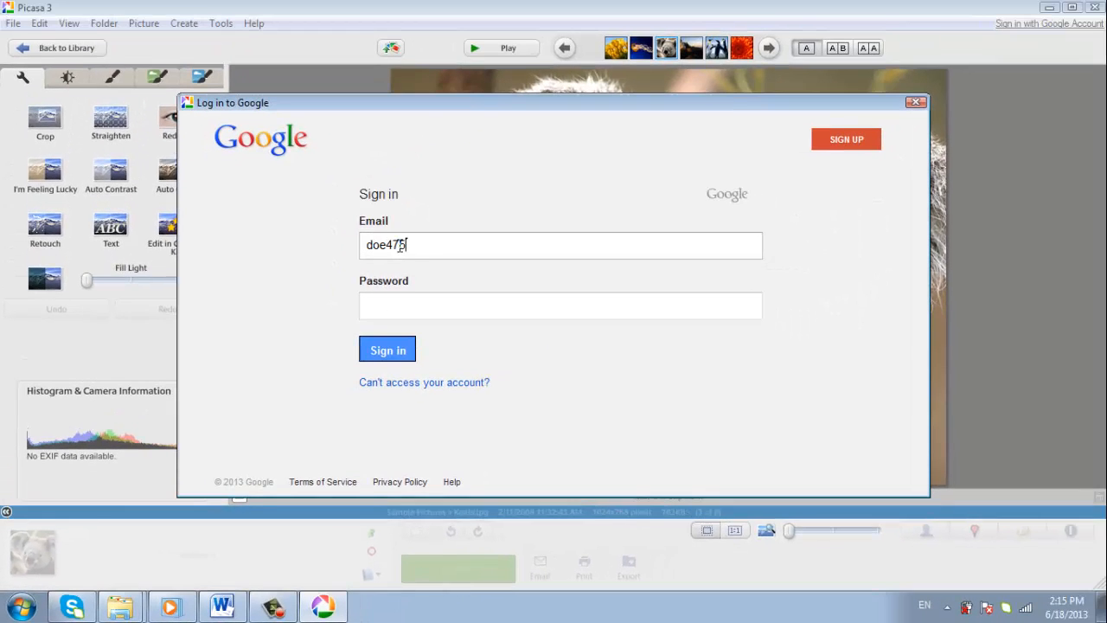
left_click(387, 350)
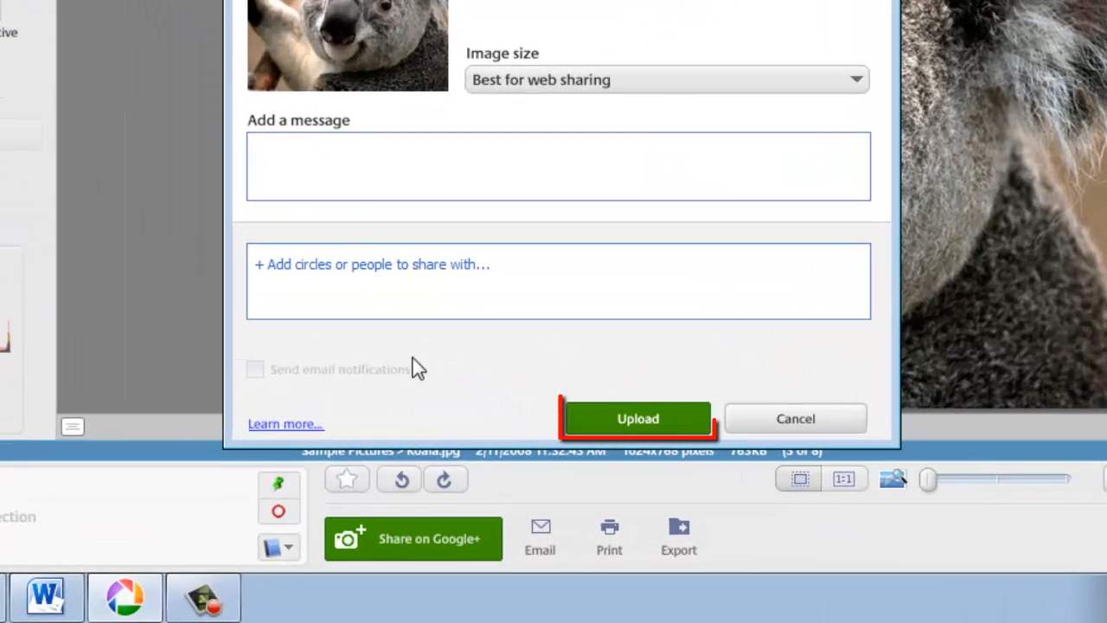
left_click(638, 418)
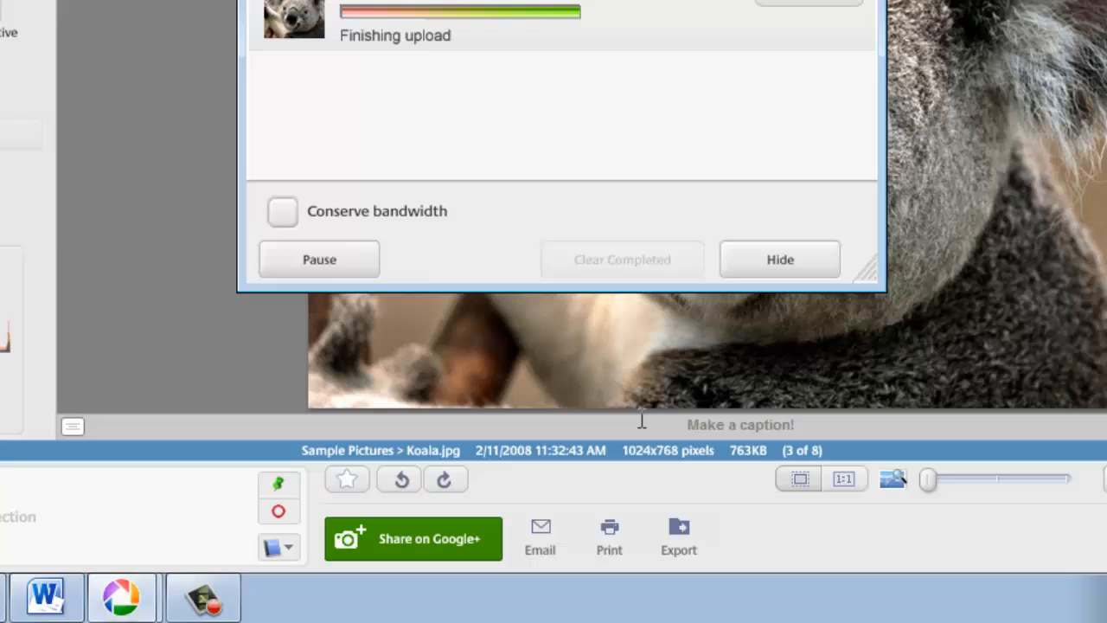